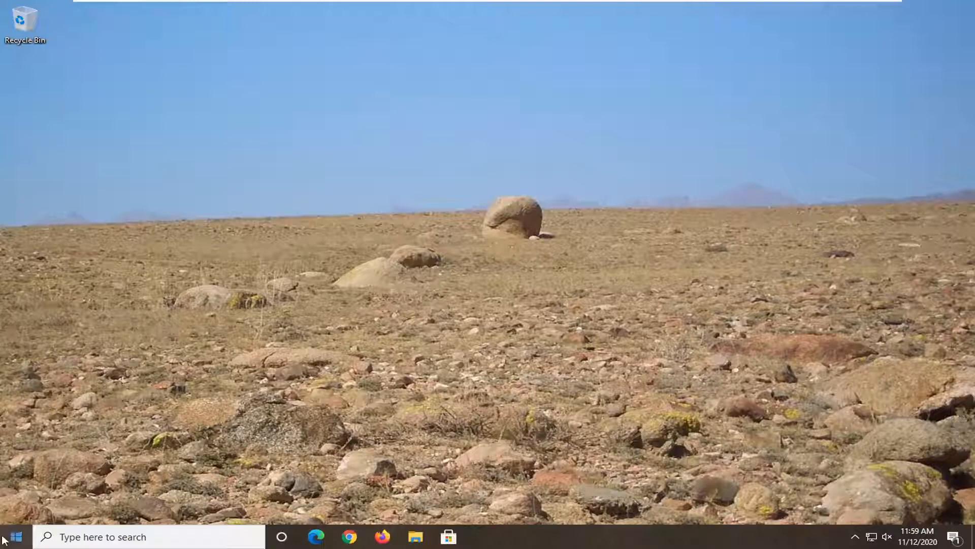
- Search Start for 'apps' to reach the Apps & features settings page
text(apps)
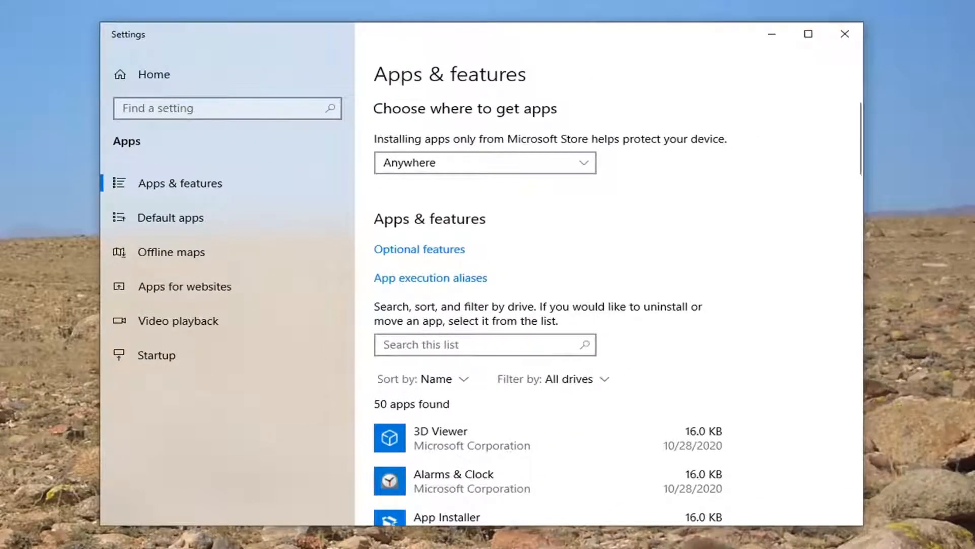
- Filter the app list for 'mail and calender' and go to Mail and Calendar's Advanced options
text(mail and)
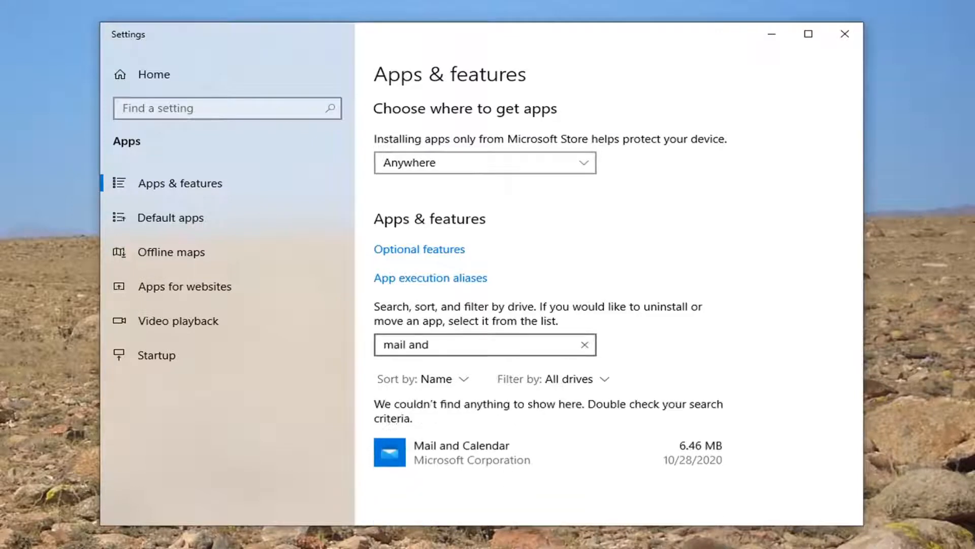
text(calender)
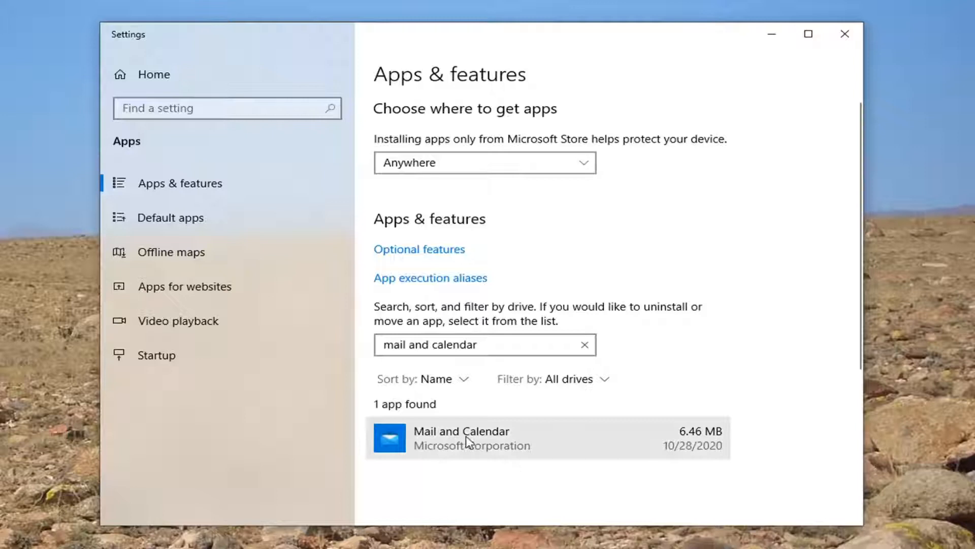
click(548, 437)
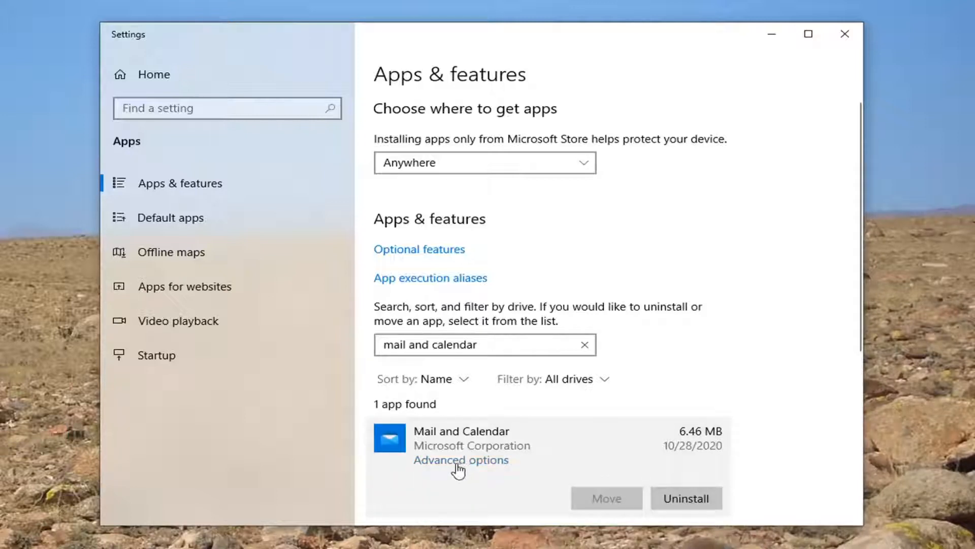
click(460, 460)
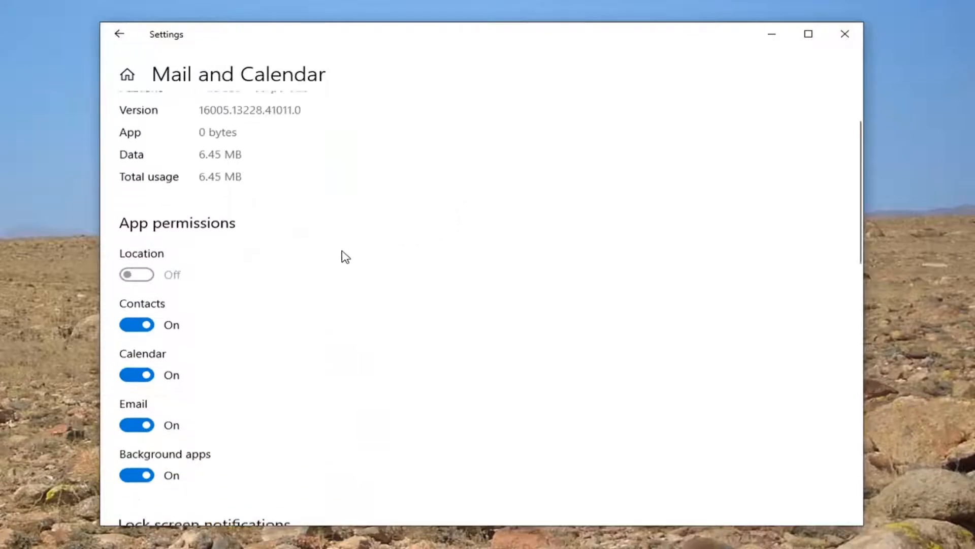
- Scroll to the Reset section and start resetting Mail and Calendar
scroll(down, 3)
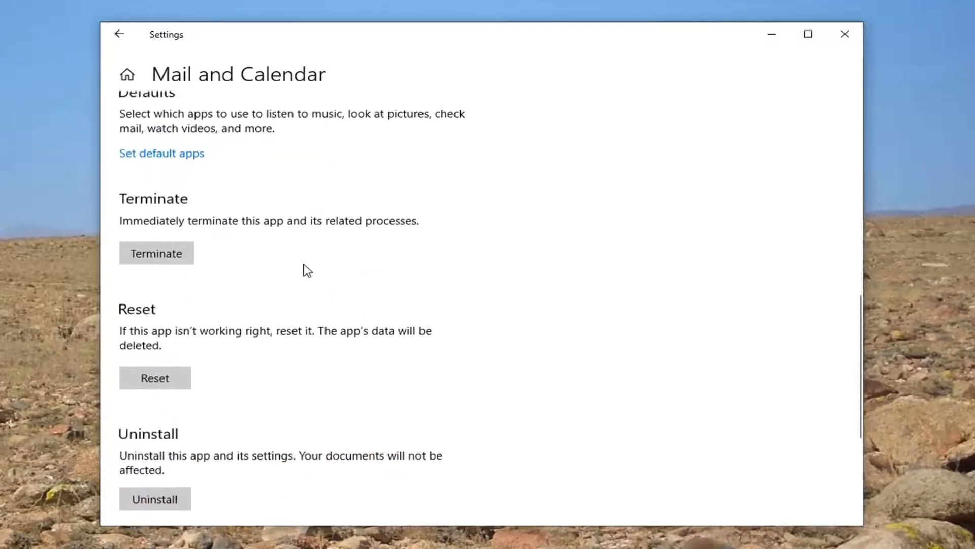
scroll(down, 3)
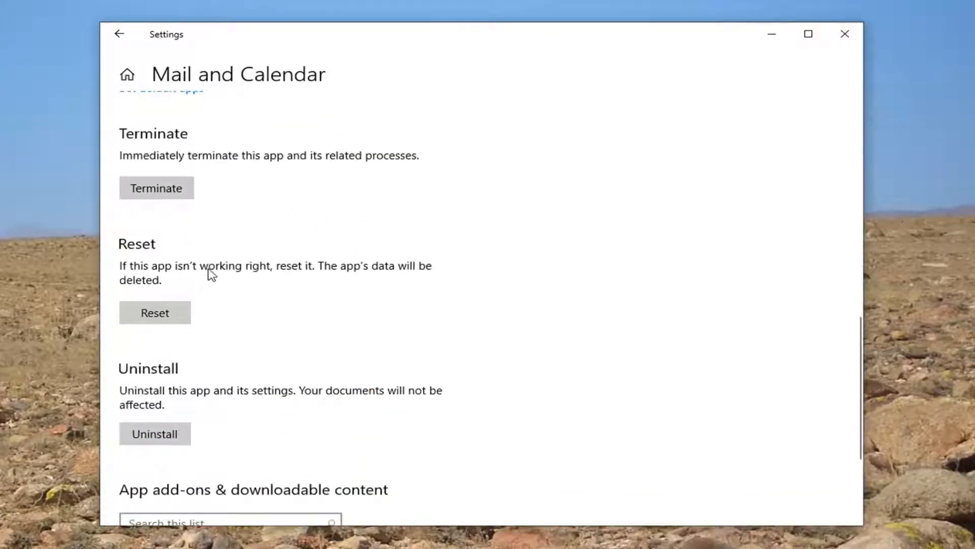
mouse_move(229, 284)
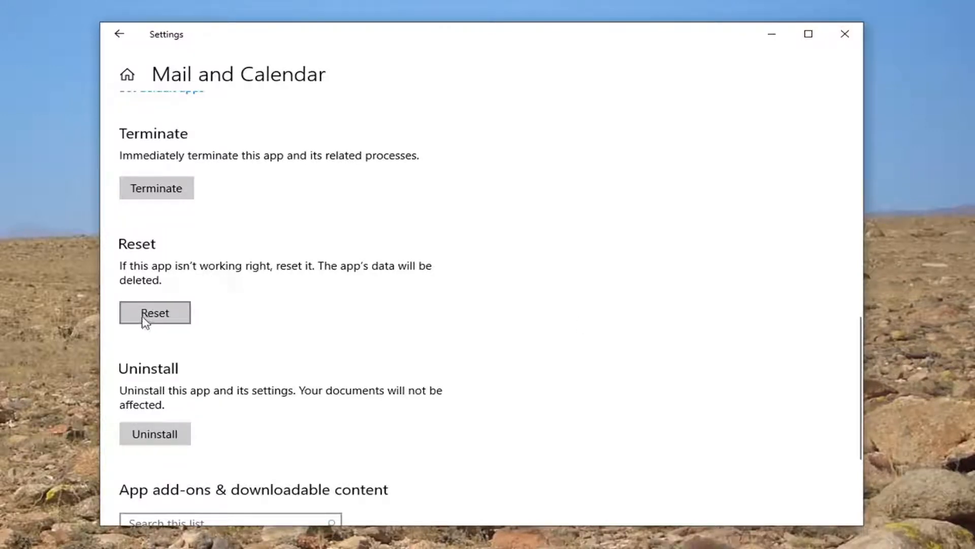
click(154, 312)
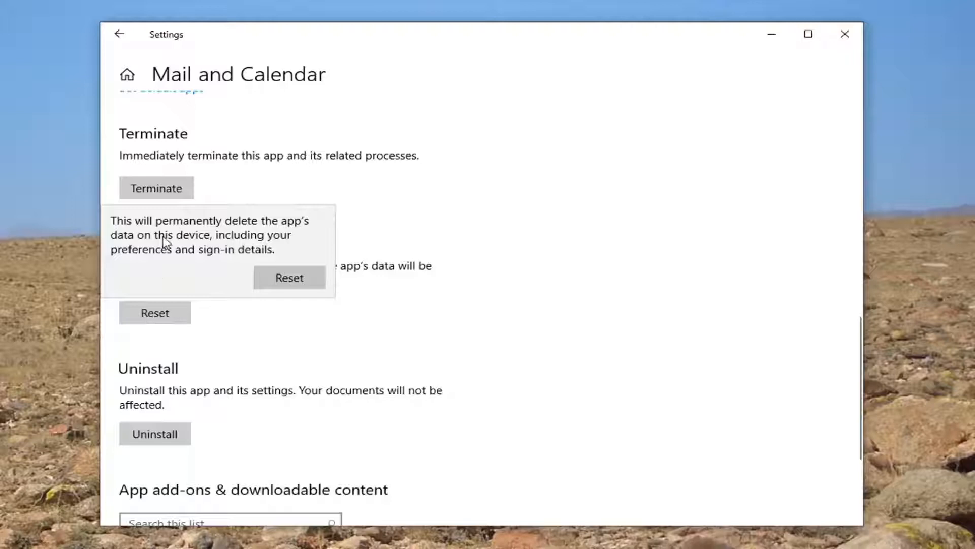
mouse_move(246, 254)
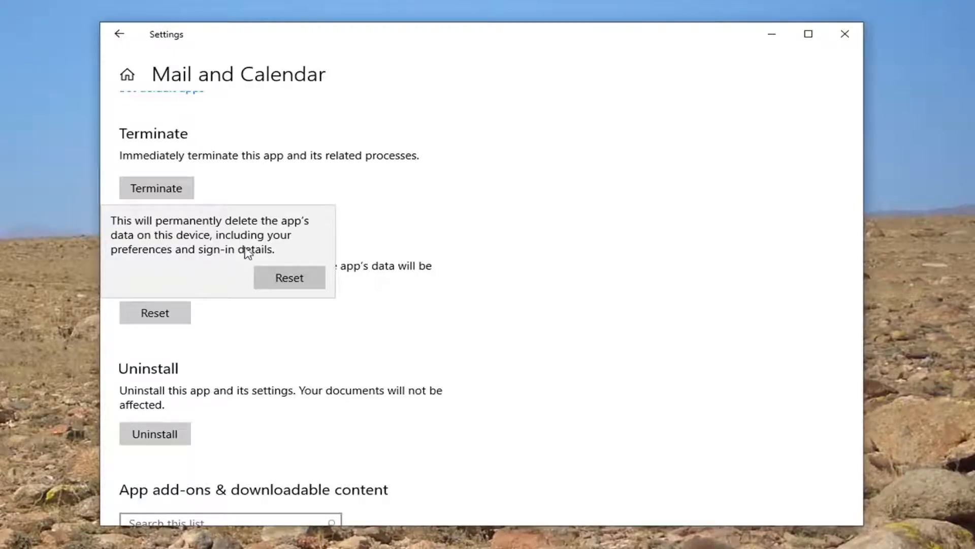
- Confirm the reset, permanently deleting Mail and Calendar's data
click(289, 277)
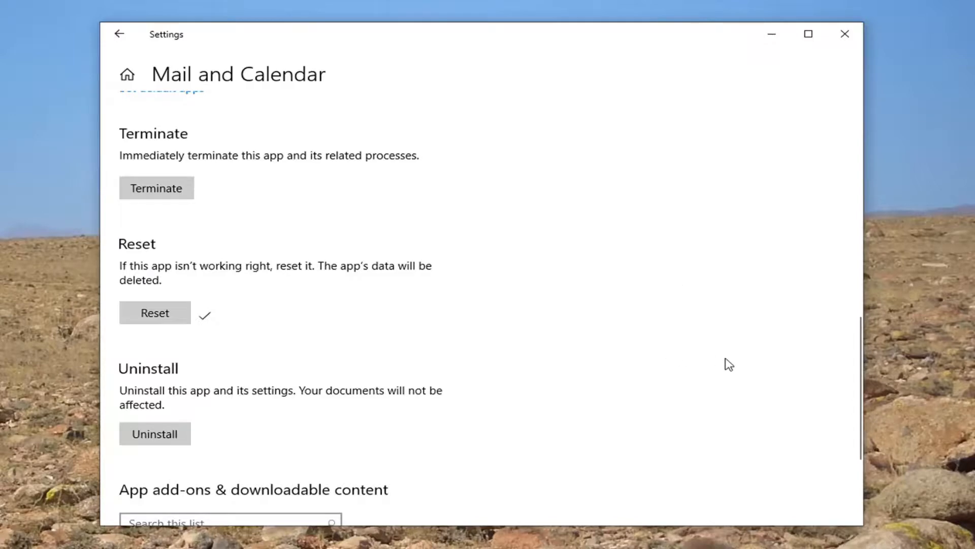
mouse_move(728, 354)
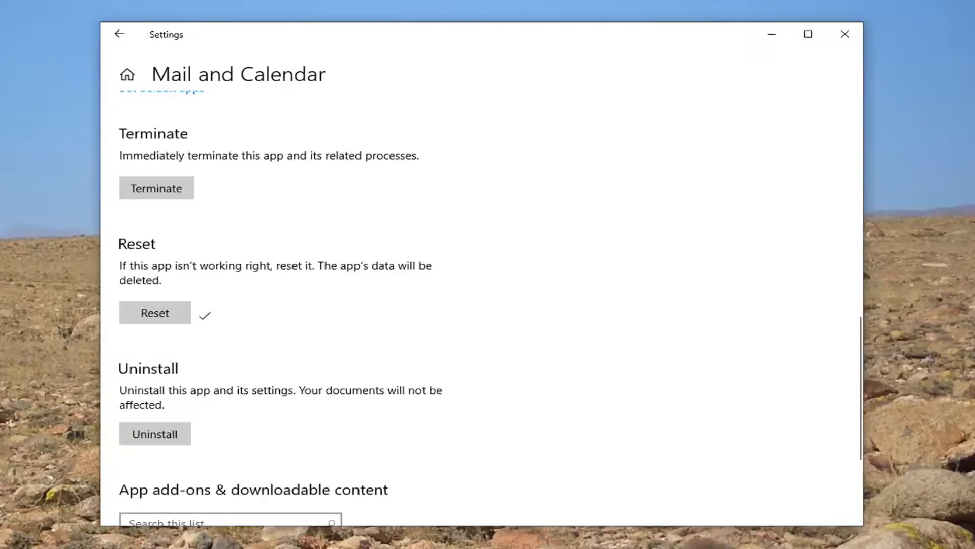
mouse_move(557, 311)
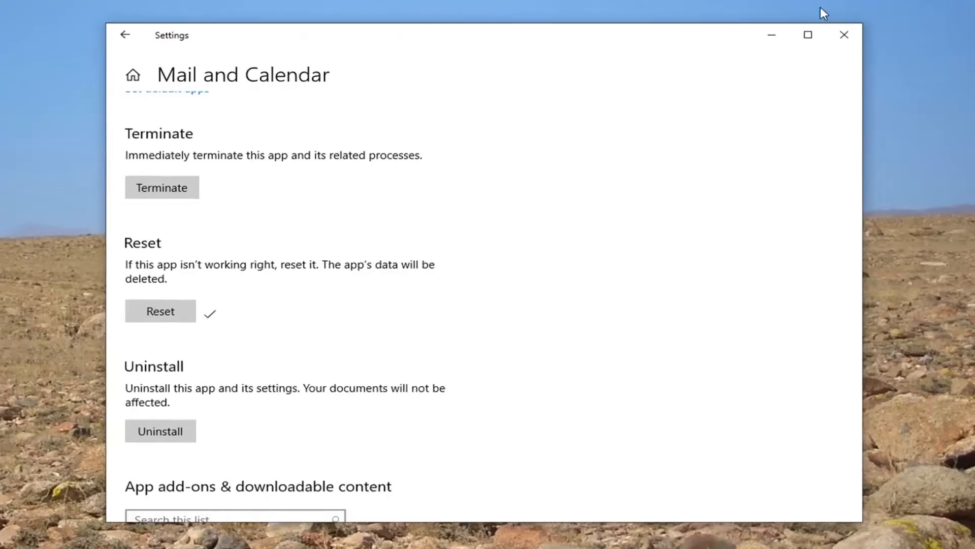
- Close Settings once the checkmark beside Reset appears
click(844, 34)
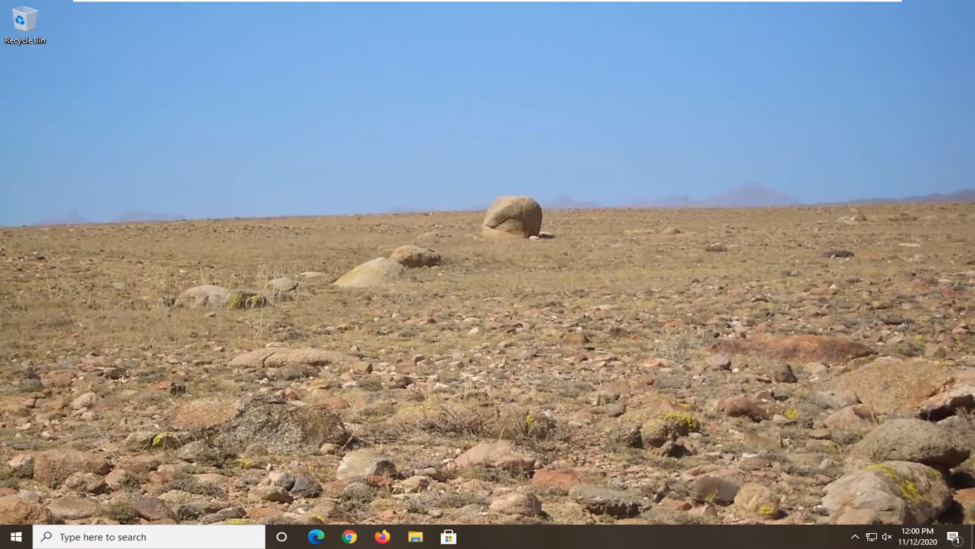